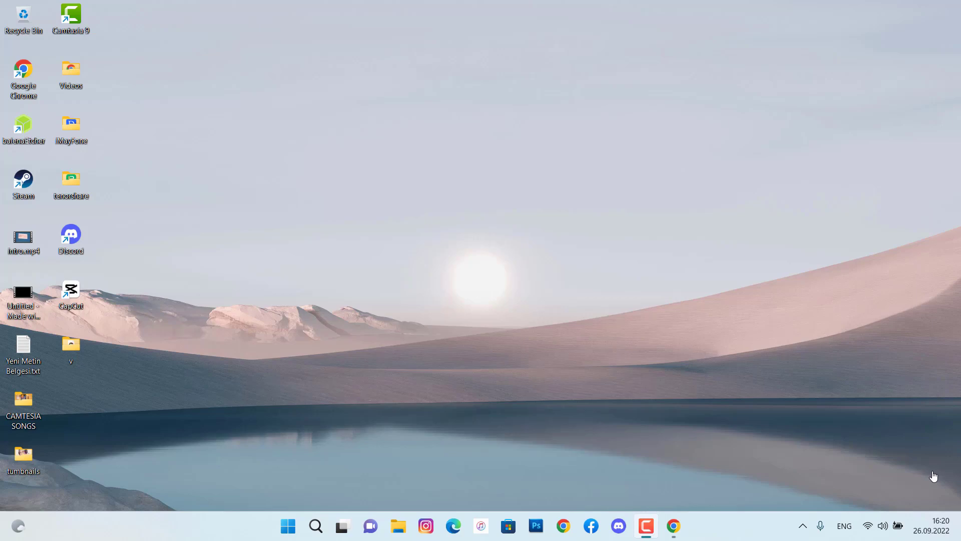
# Step: Launch Google Chrome to reach airdroid.com/download/airdroid-cast and start the Windows installer download
pyautogui.click(672, 525)
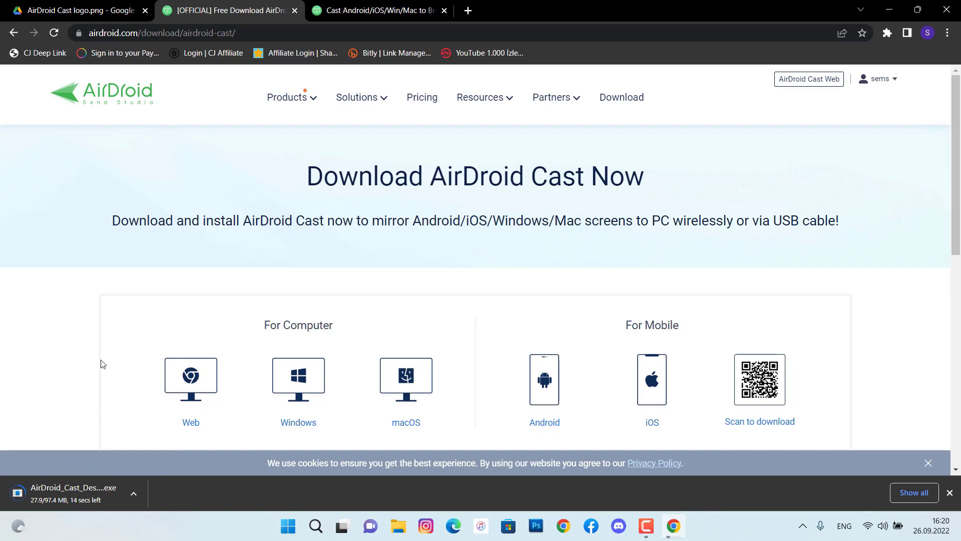
# Step: Choose the Web option under For Computer to reach the Cast to the Browser page
pyautogui.click(379, 10)
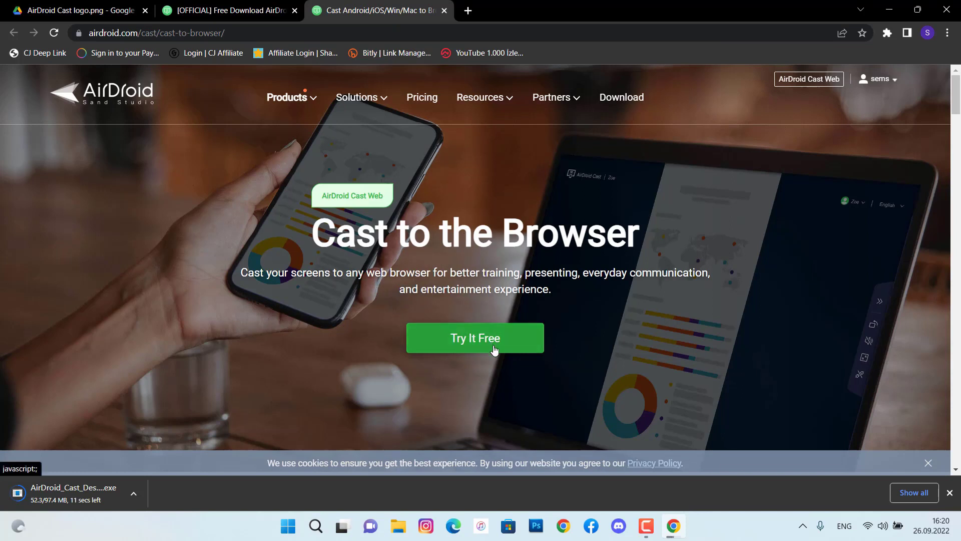
pyautogui.moveTo(452, 379)
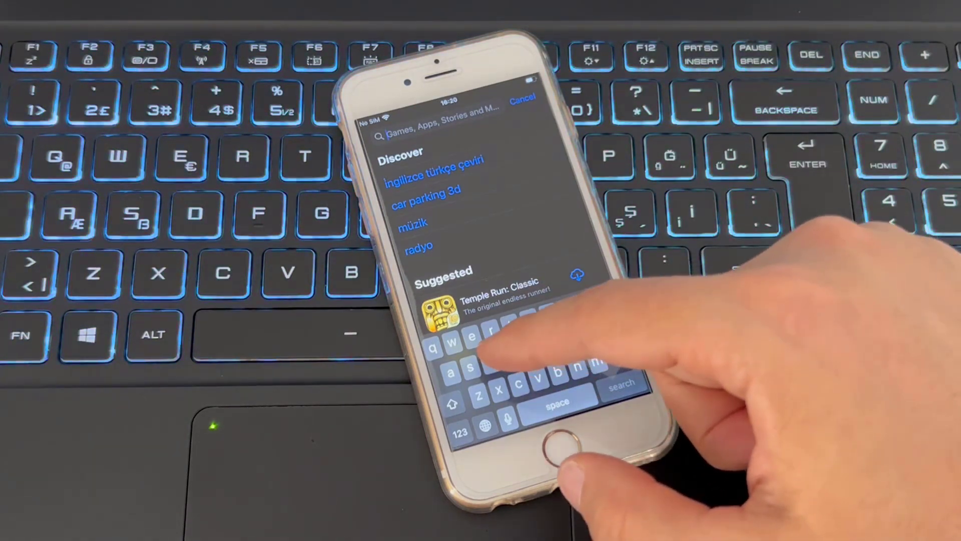
# Step: Search the App Store for 'air', pick the AirDroid Cast screen mirroring suggestion and launch the app
pyautogui.write('airdro')
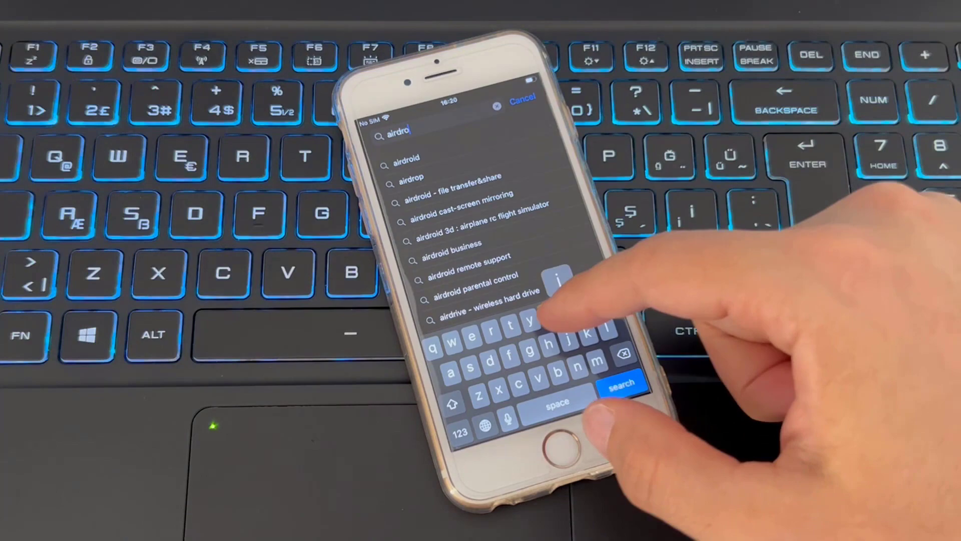
pyautogui.click(621, 384)
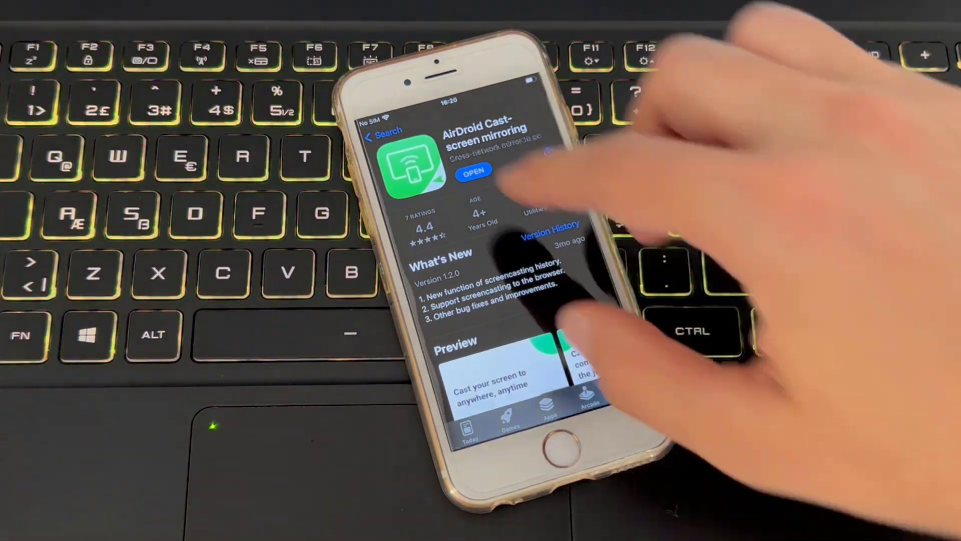
pyautogui.click(473, 170)
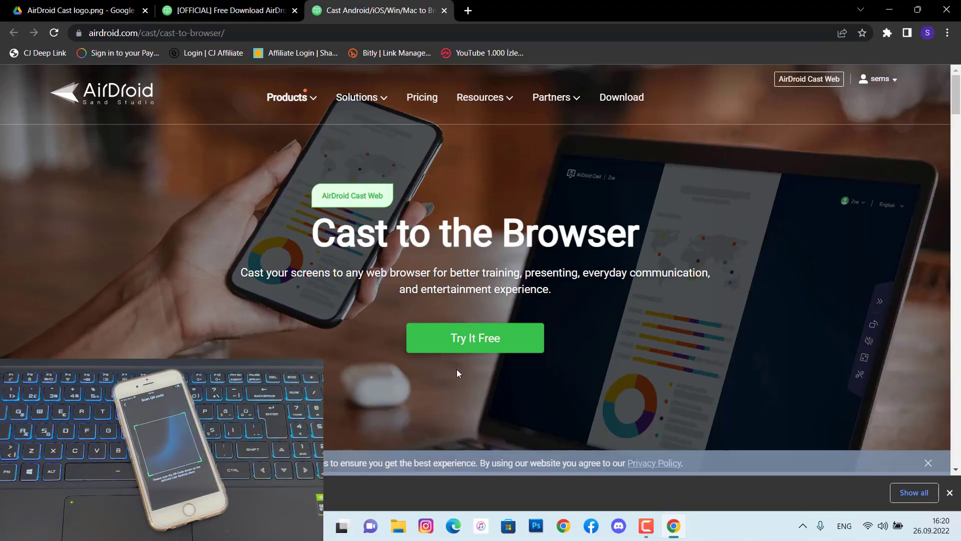
# Step: Use Try It Free to bring up AirDroid Cast Web in a new Chrome tab
pyautogui.click(474, 338)
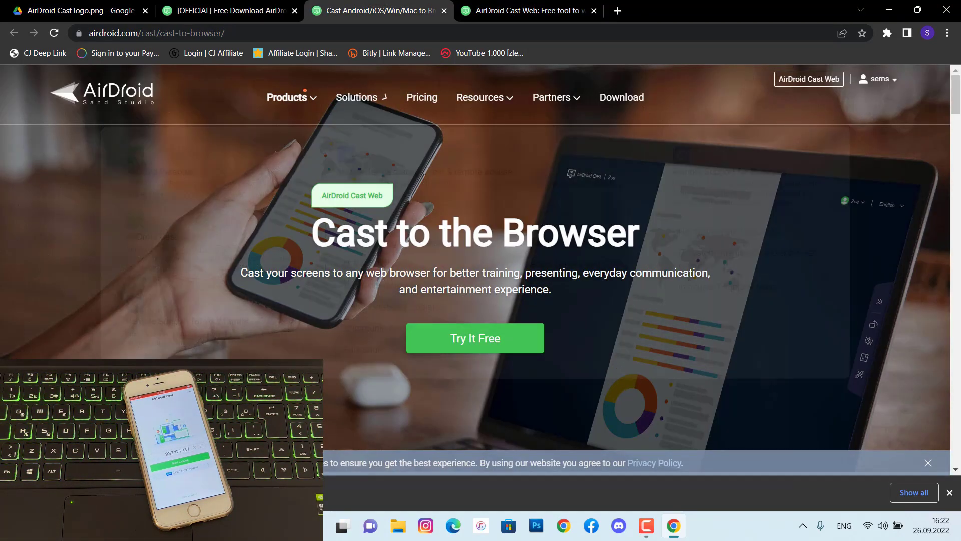
# Step: Minimise Chrome so the AirDroid Cast desktop app's AirPlay section can come up
pyautogui.click(474, 338)
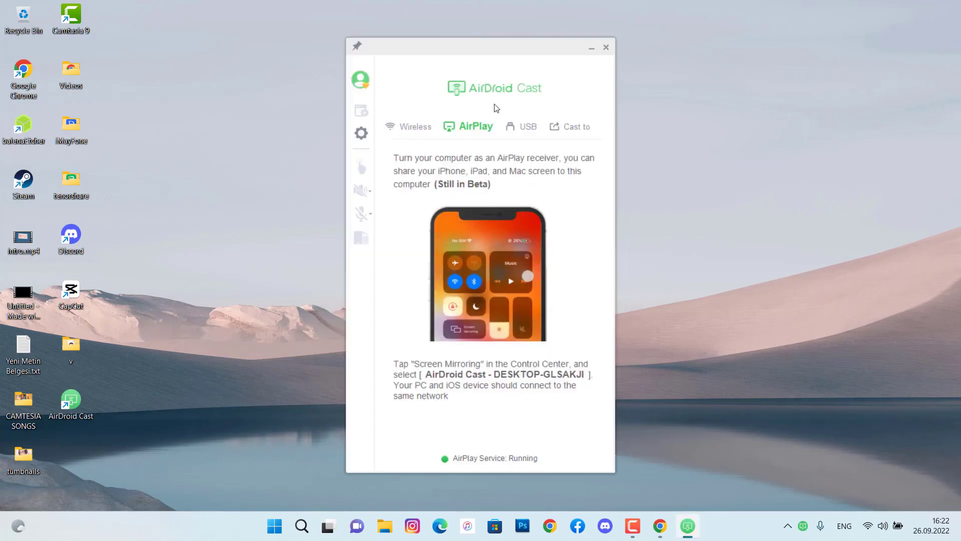
# Step: Show the Wireless cast code and allow the iPhone's casting request
pyautogui.click(414, 126)
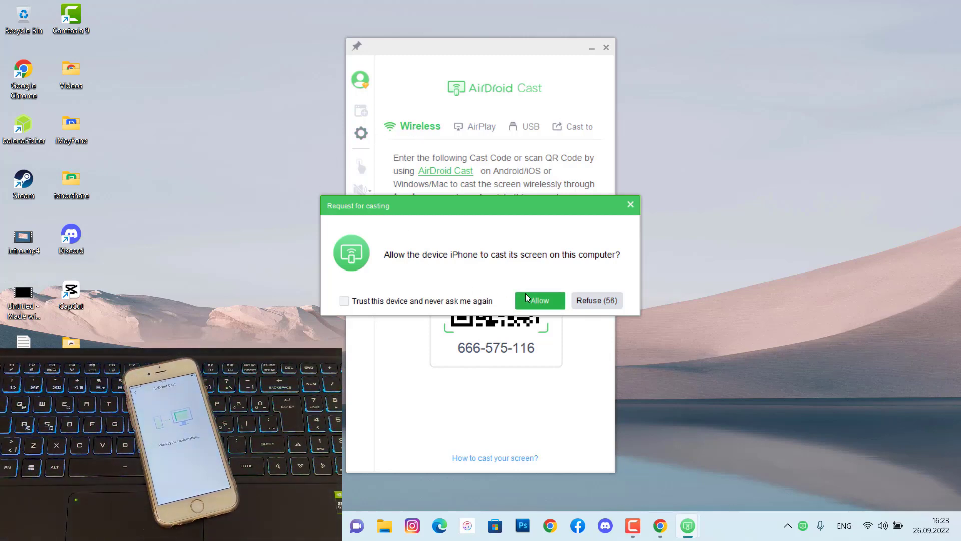
pyautogui.click(539, 299)
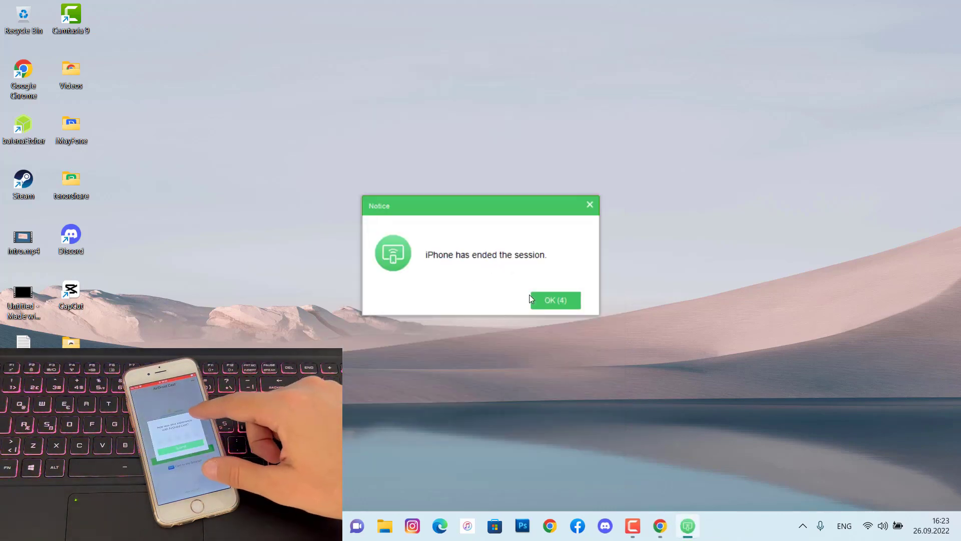
pyautogui.click(554, 300)
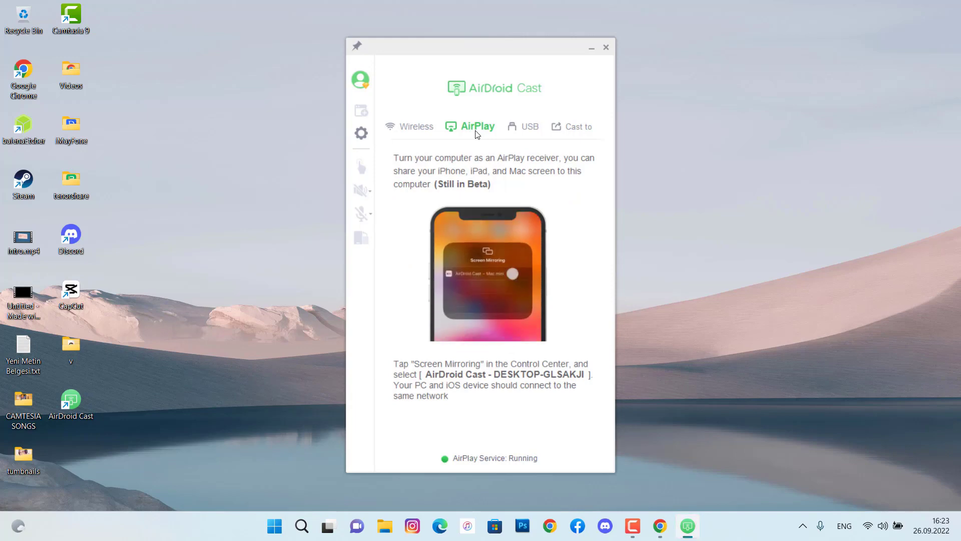
pyautogui.click(529, 127)
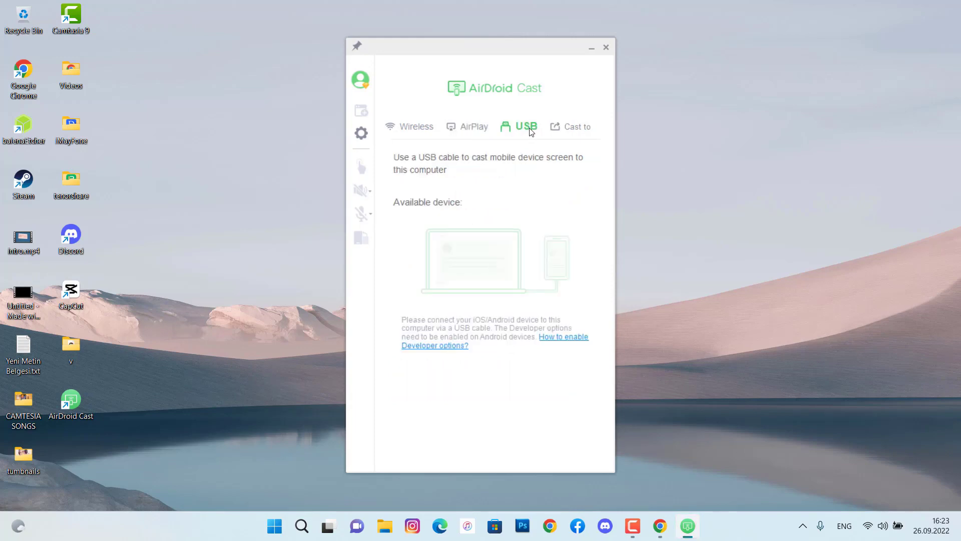
pyautogui.moveTo(480, 272)
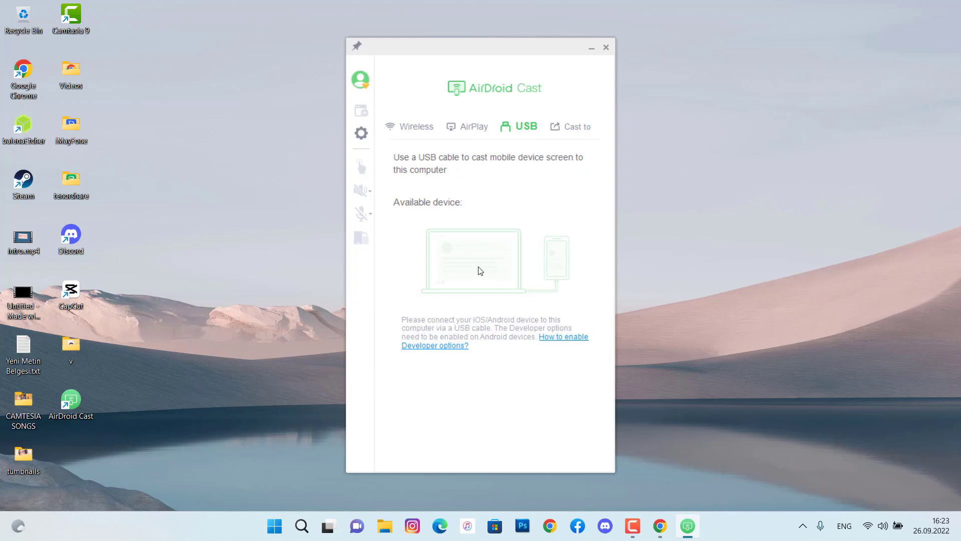
pyautogui.moveTo(538, 251)
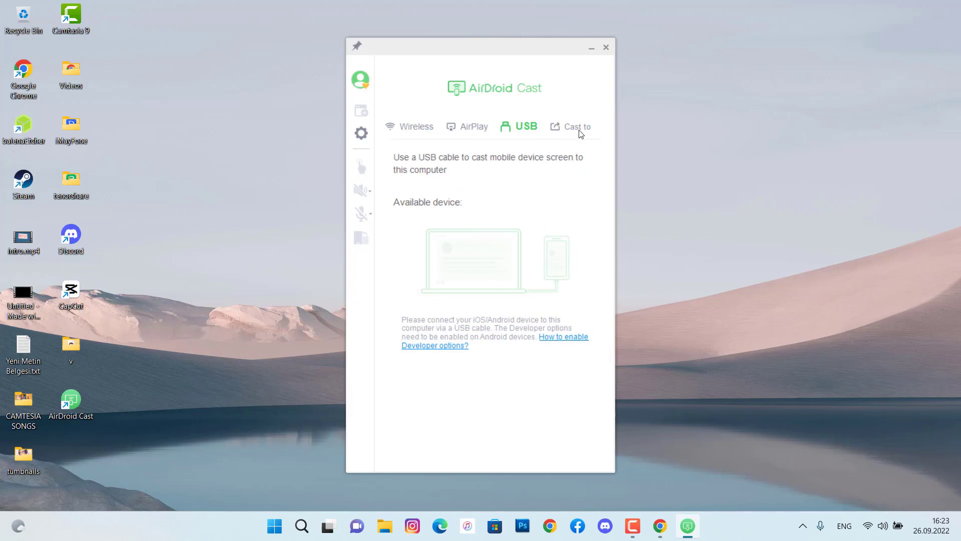
pyautogui.click(575, 126)
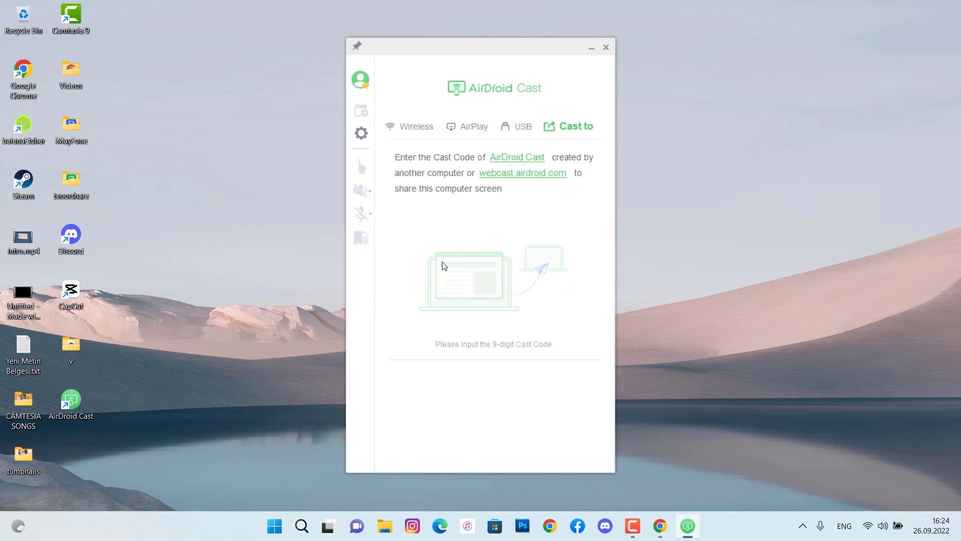
pyautogui.moveTo(526, 244)
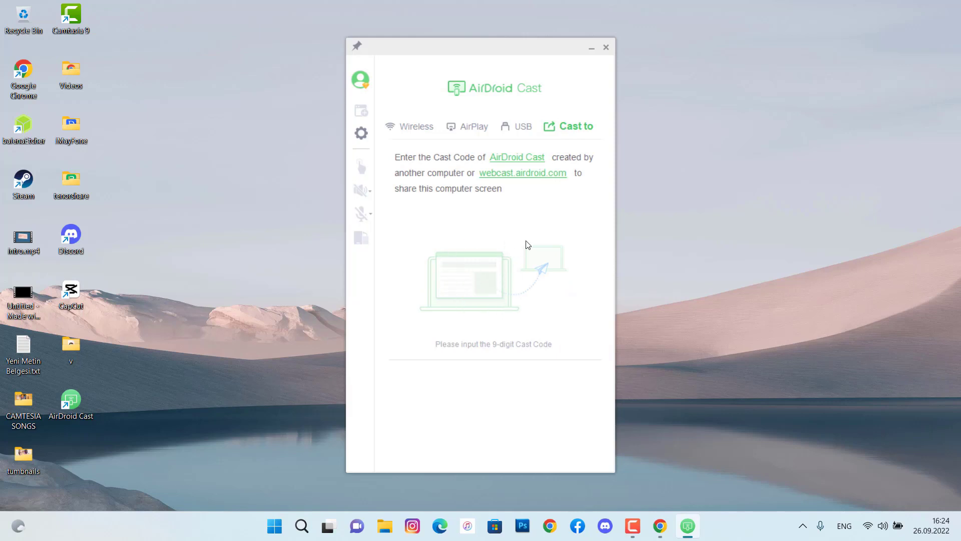
pyautogui.moveTo(482, 152)
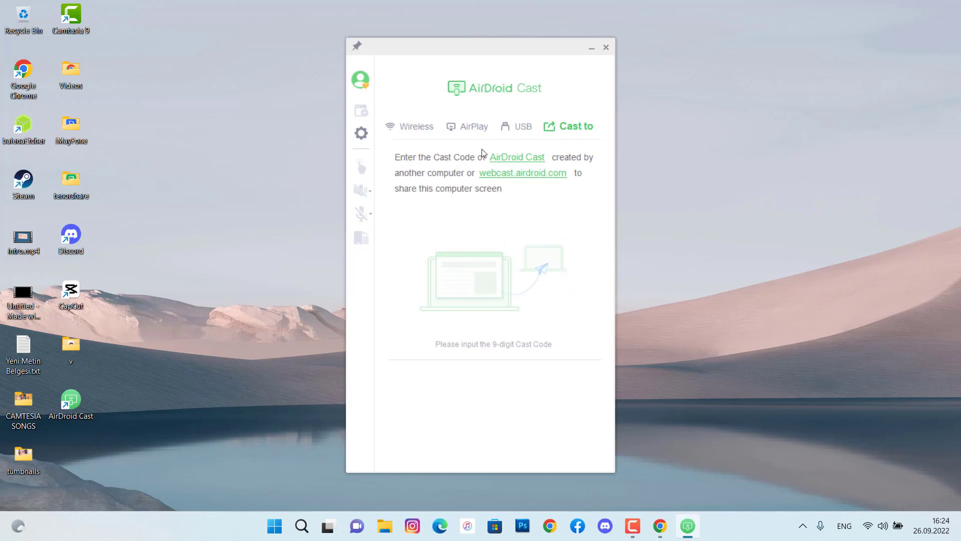
pyautogui.click(474, 126)
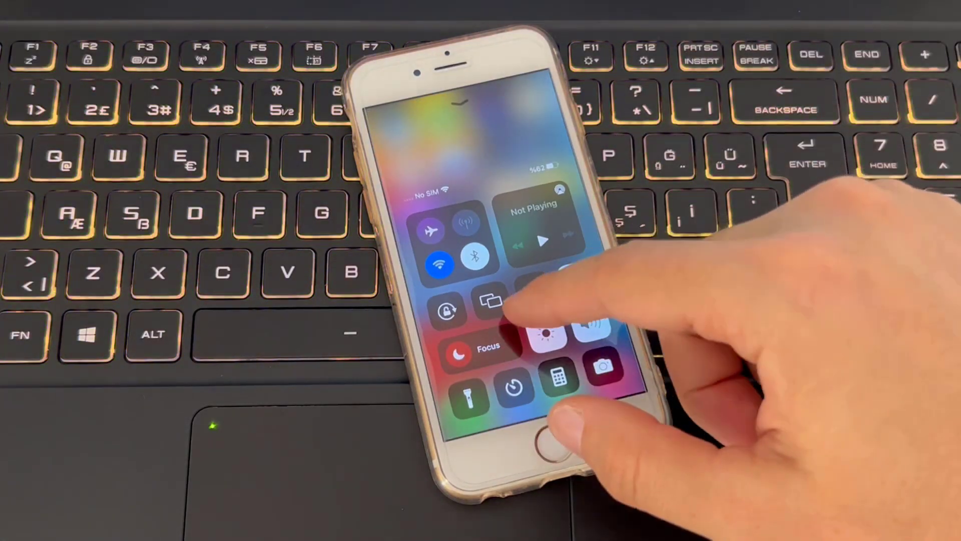
# Step: Start Screen Mirroring from Control Center to the PC running AirDroid Cast
pyautogui.click(490, 301)
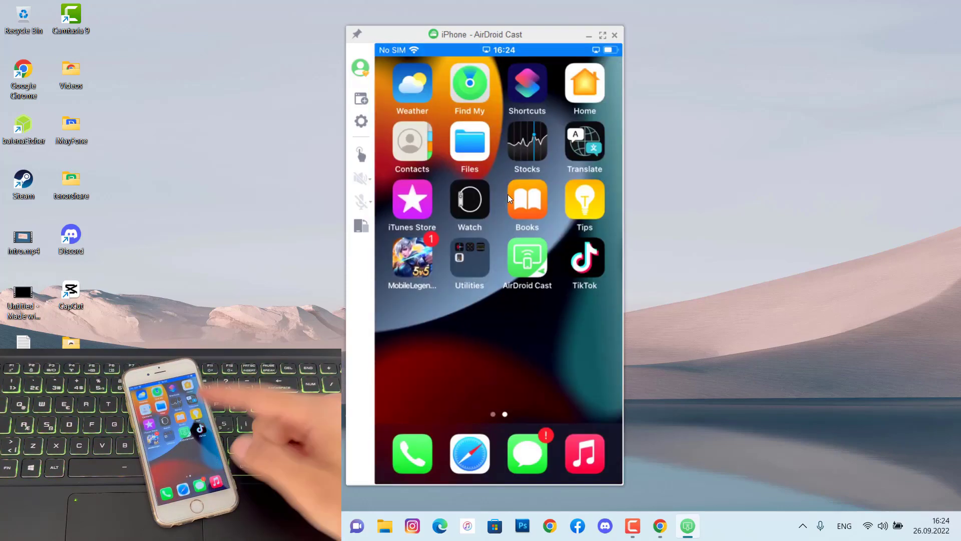
pyautogui.hscroll(-3)
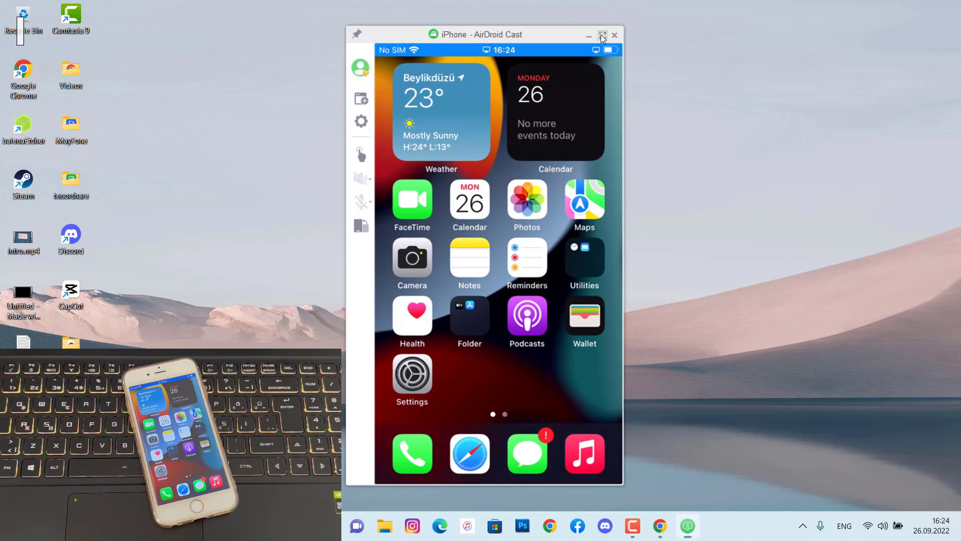
pyautogui.click(602, 36)
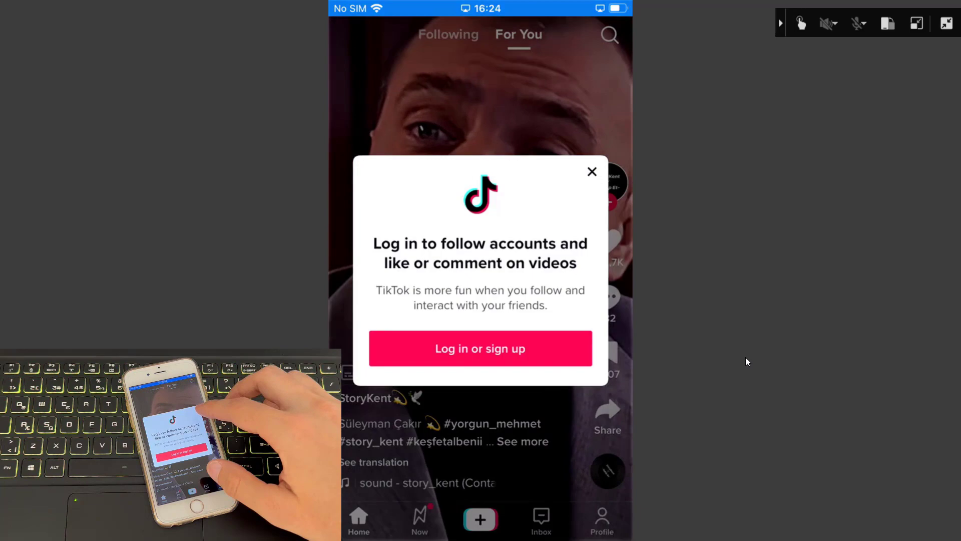
pyautogui.click(590, 171)
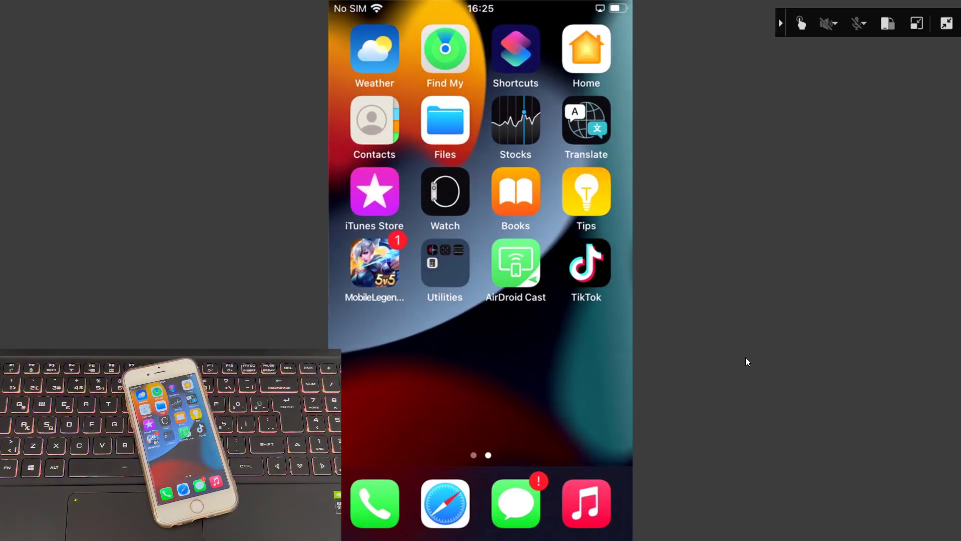
pyautogui.moveTo(904, 78)
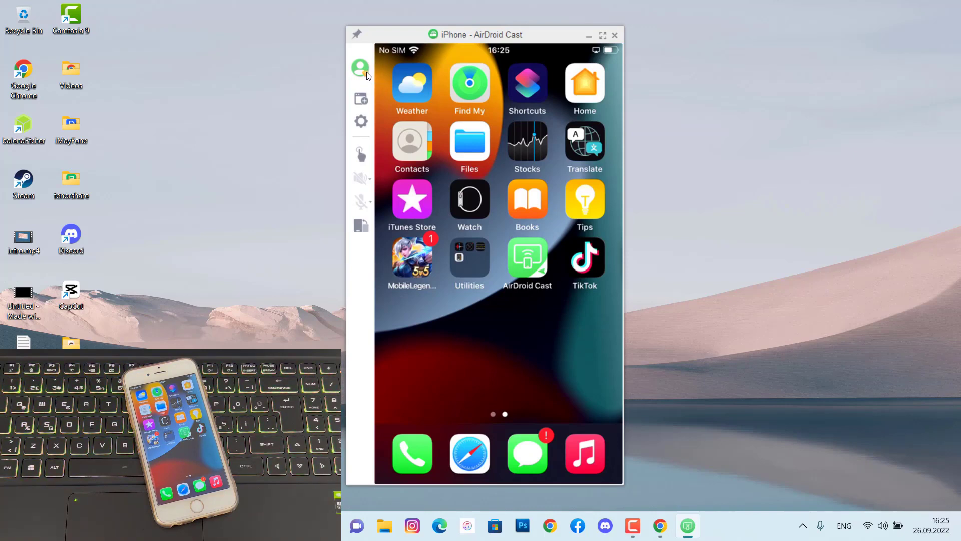
pyautogui.moveTo(361, 67)
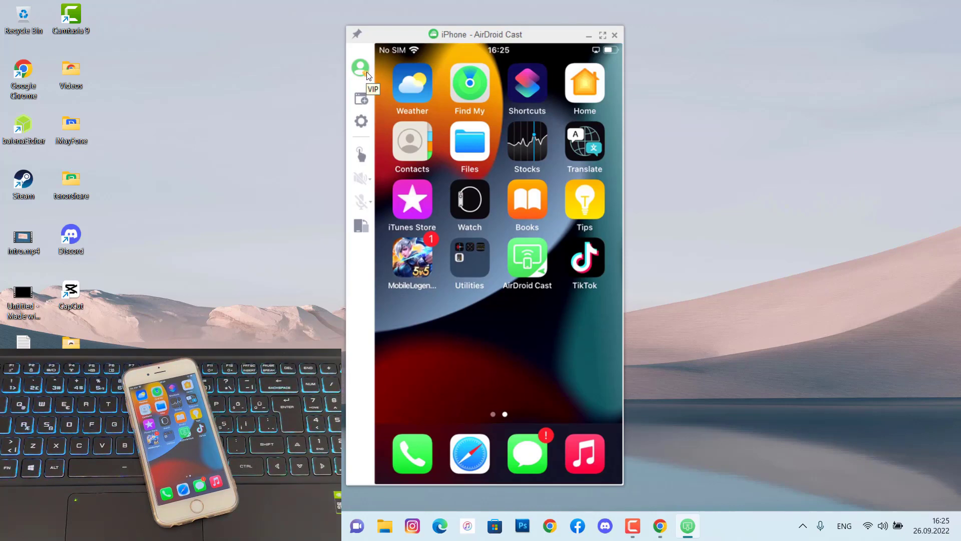
pyautogui.moveTo(361, 98)
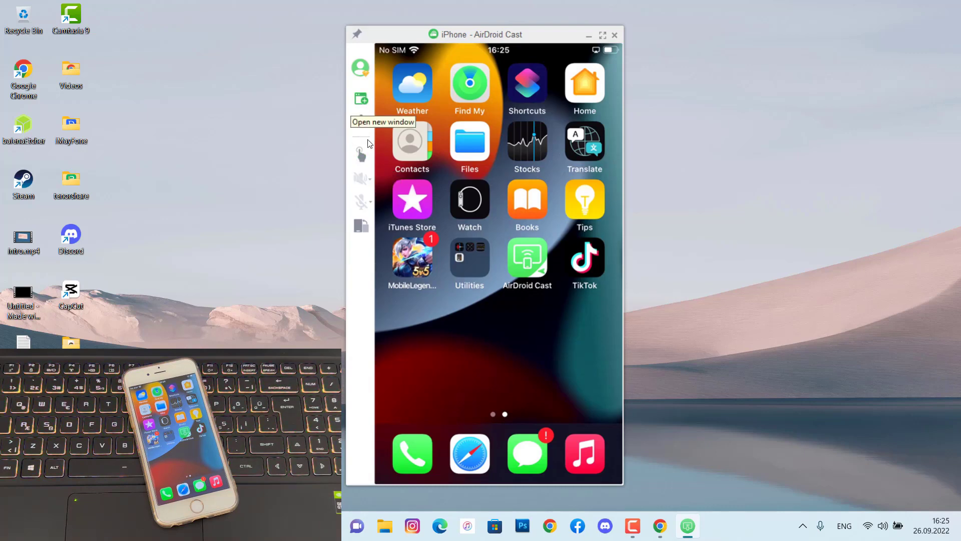
# Step: Enable the Control (hand) feature, bringing up the Bluetooth pairing guide
pyautogui.click(362, 155)
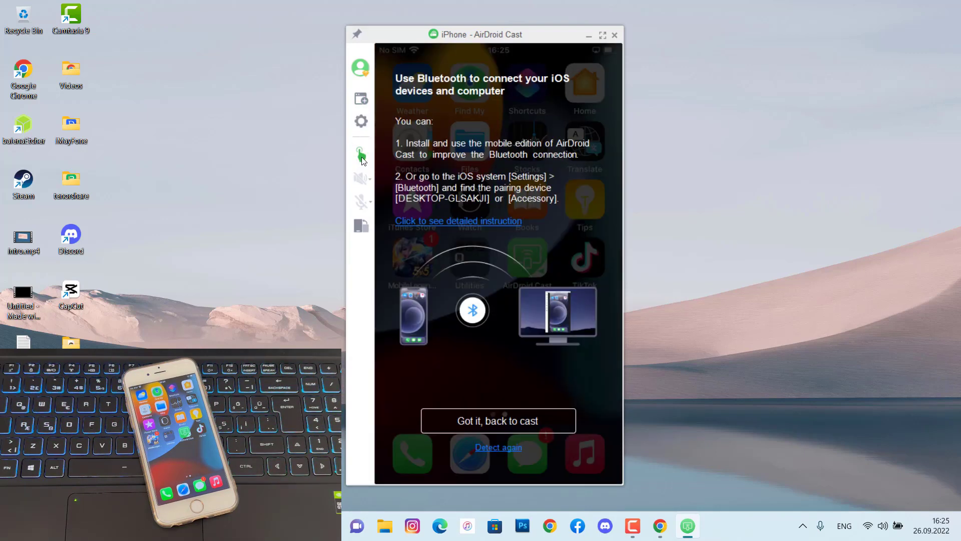
pyautogui.moveTo(499, 305)
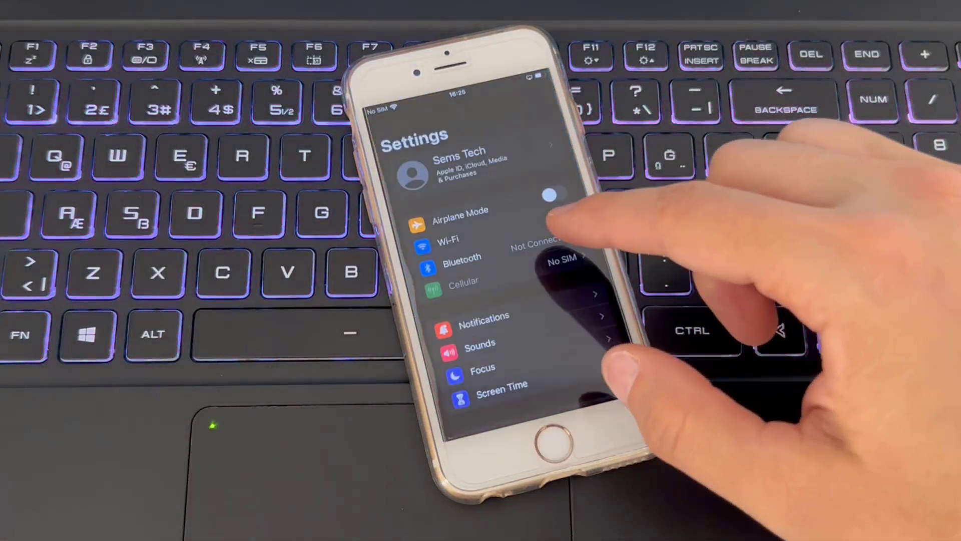
# Step: Go into the iPhone's Bluetooth settings to pair with the computer
pyautogui.click(461, 257)
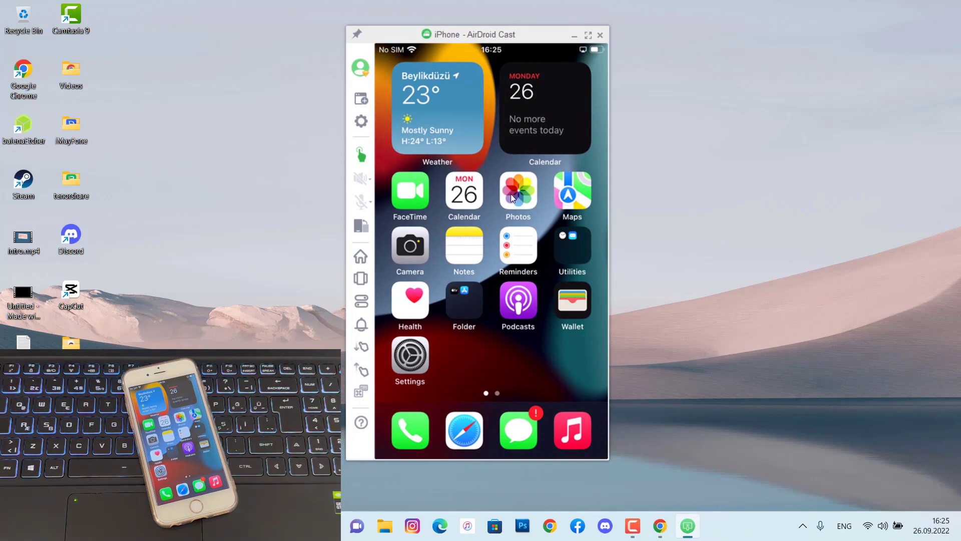
pyautogui.click(518, 190)
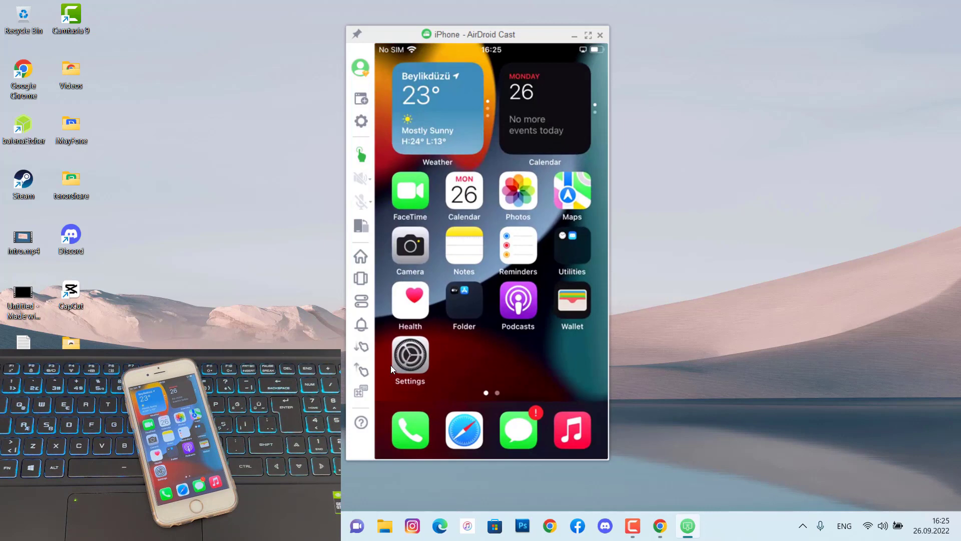
pyautogui.click(409, 430)
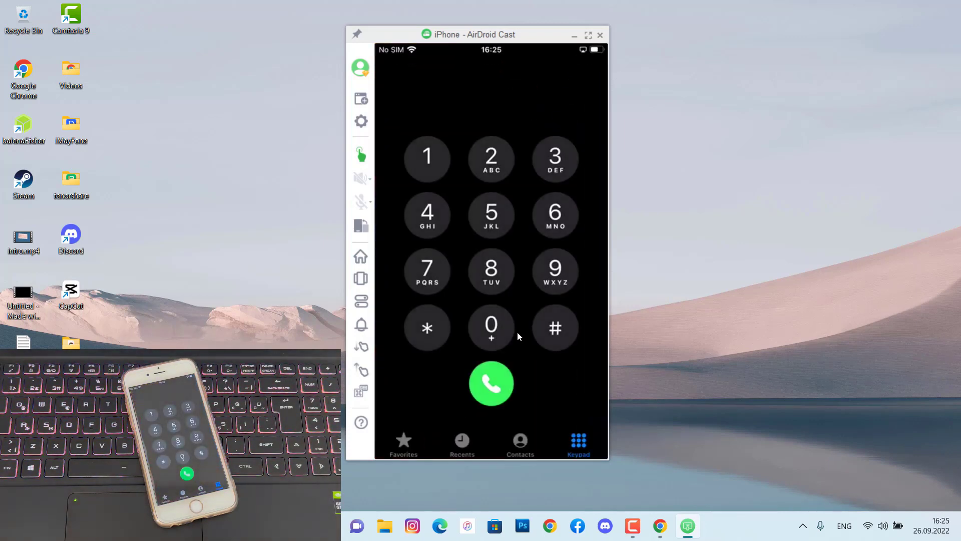
pyautogui.click(554, 269)
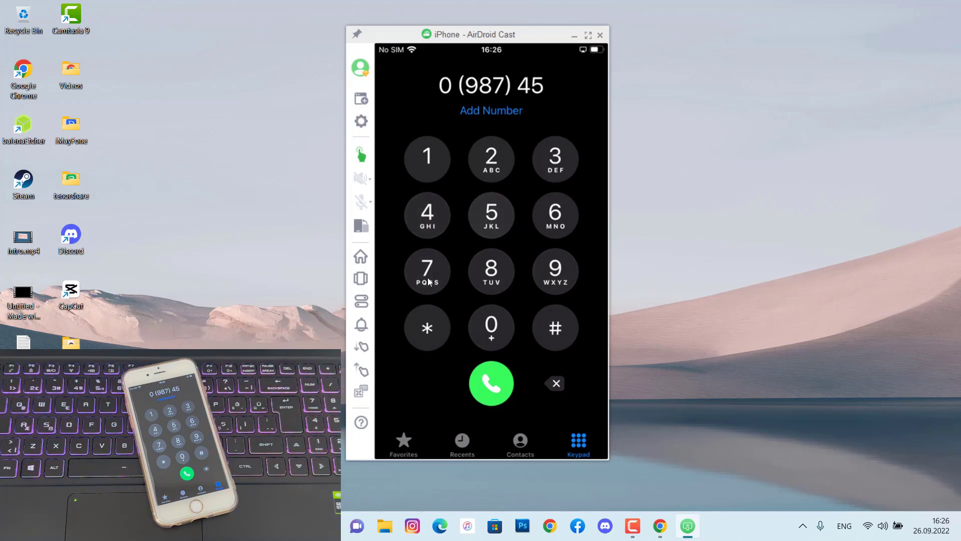
pyautogui.click(554, 271)
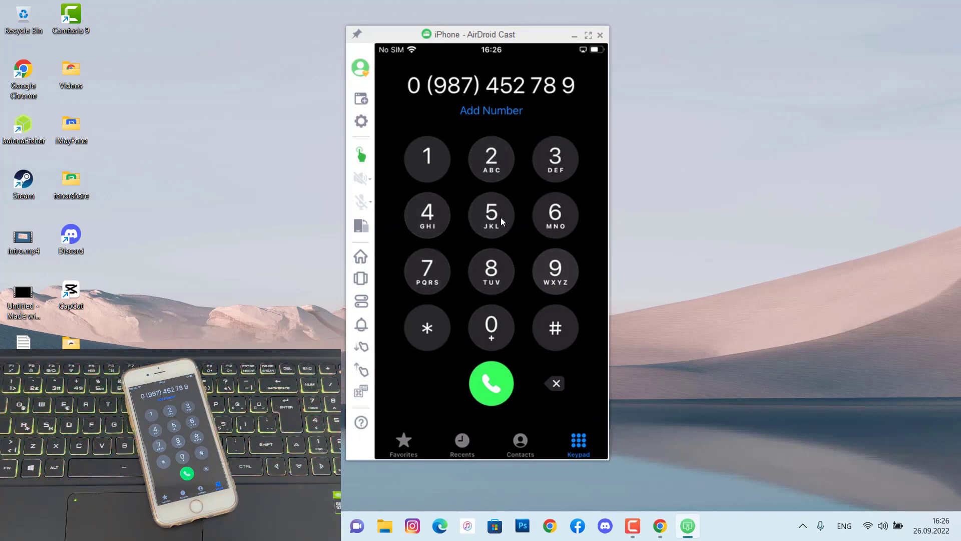